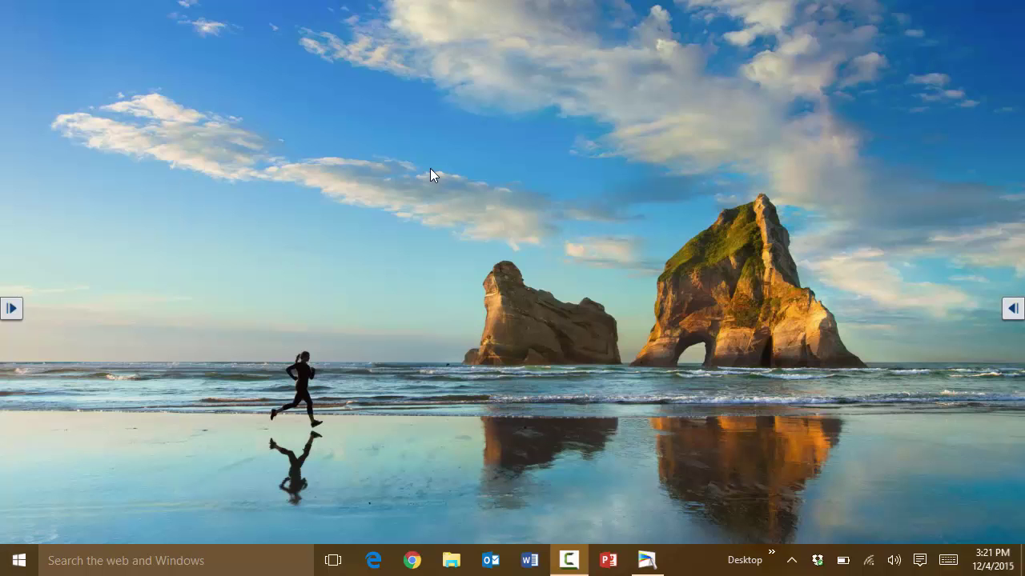
mouse_move(121, 556)
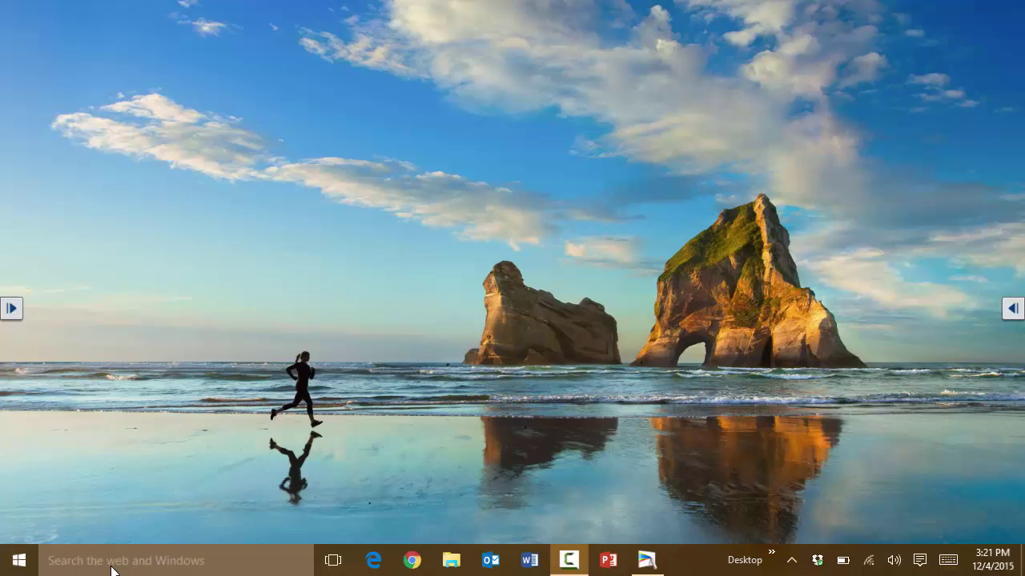
Launch Snipping Tool by searching 'sn' from the Start menu.
click(17, 560)
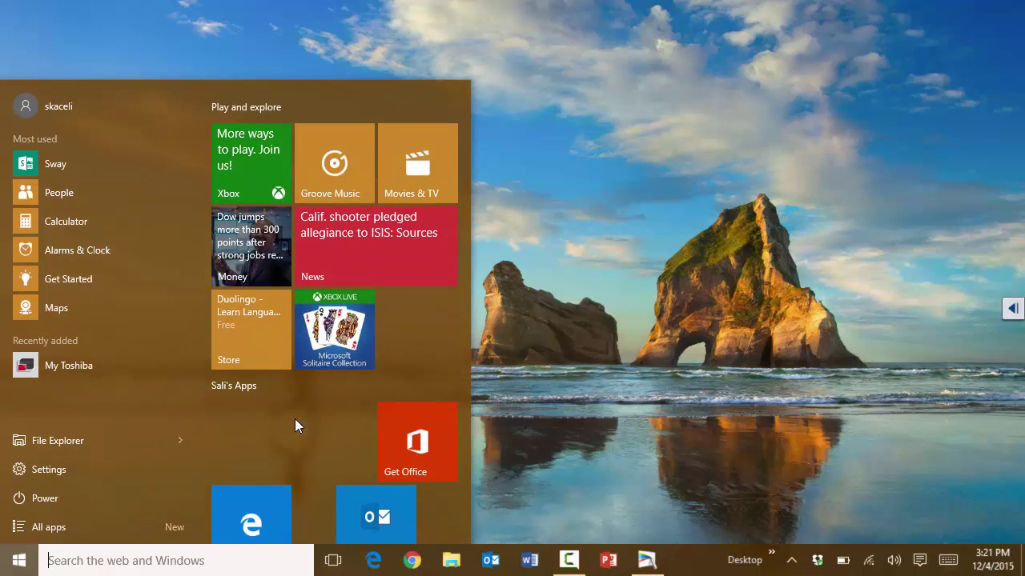
text(sn)
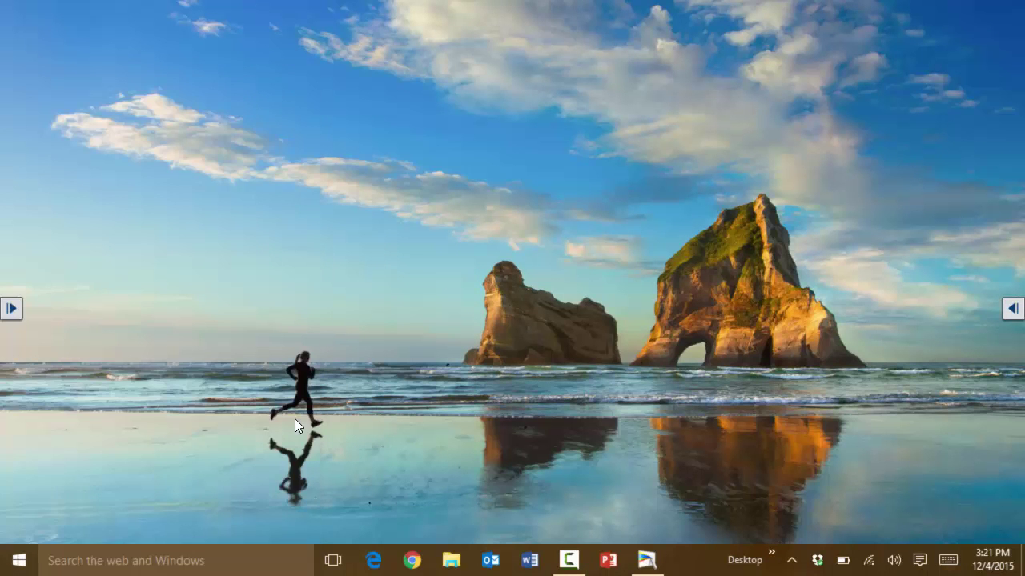
click(685, 560)
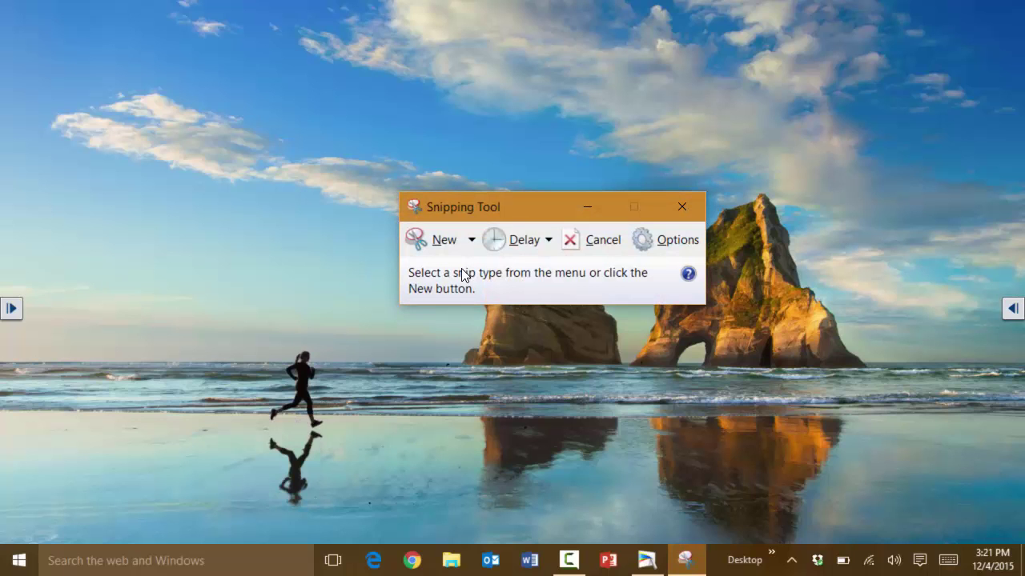
mouse_move(419, 257)
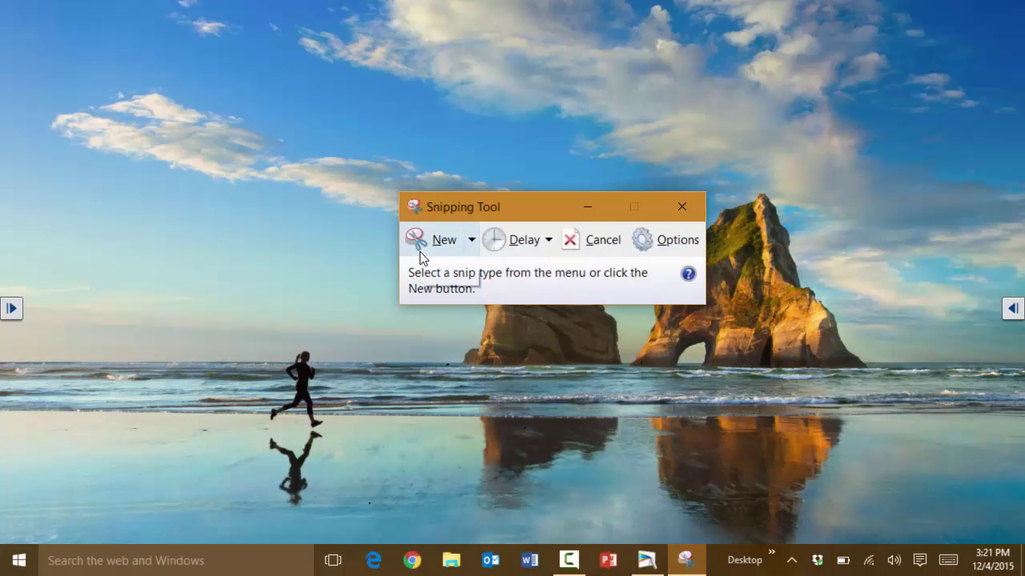
mouse_move(541, 350)
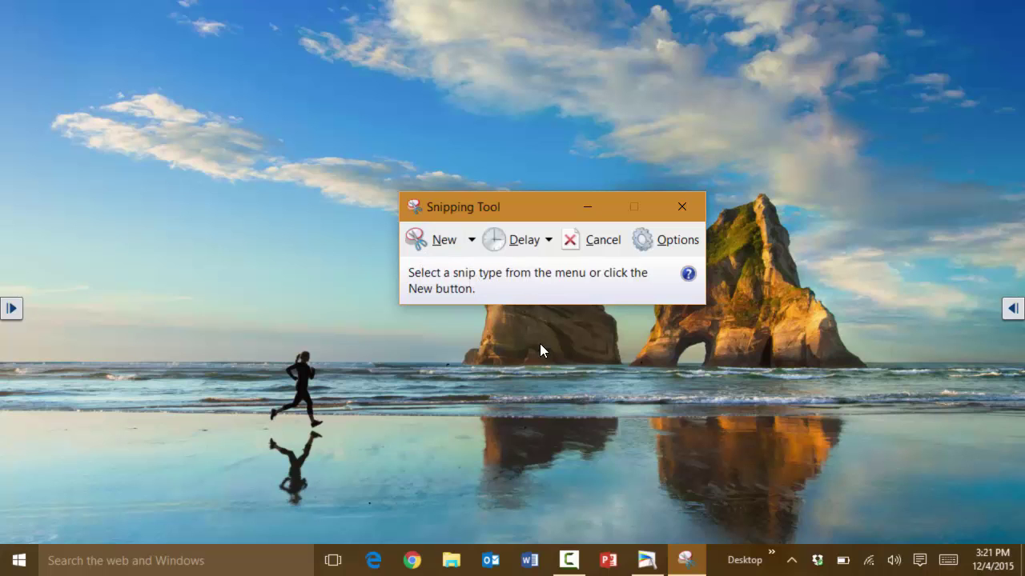
mouse_move(413, 560)
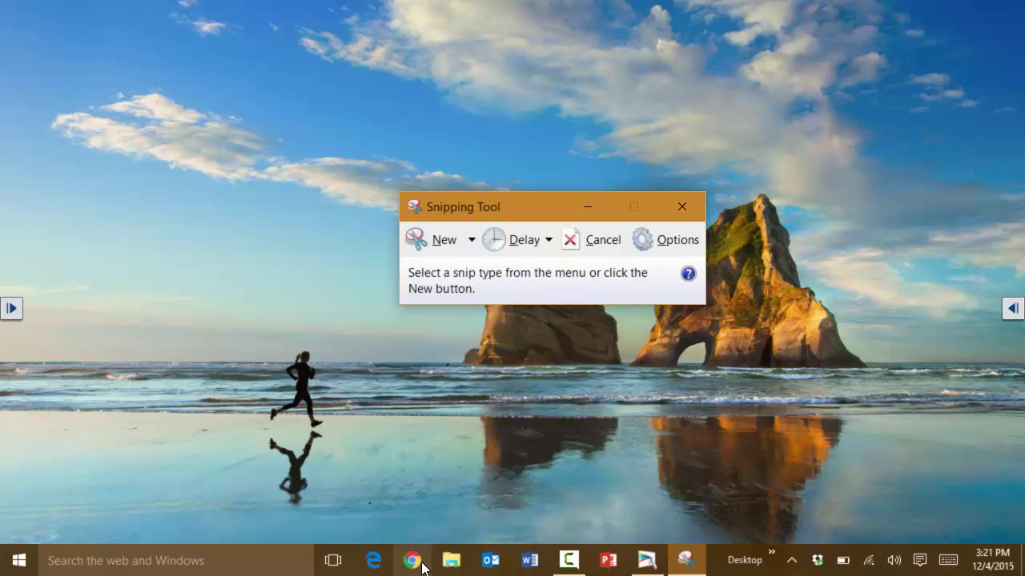
mouse_move(411, 560)
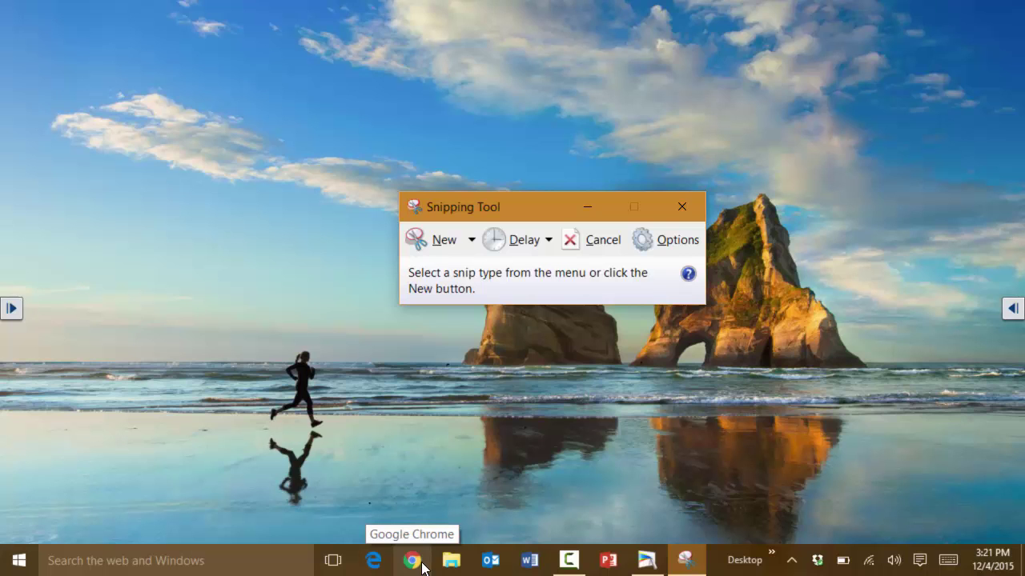
Bring Chrome's Yahoo home page into view behind the Snipping Tool window.
click(411, 560)
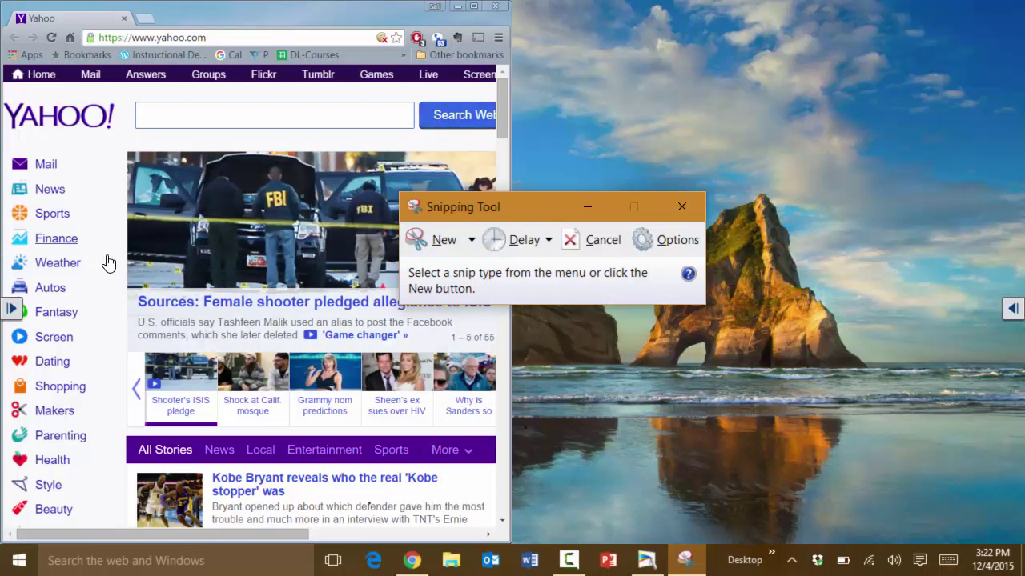
mouse_move(445, 244)
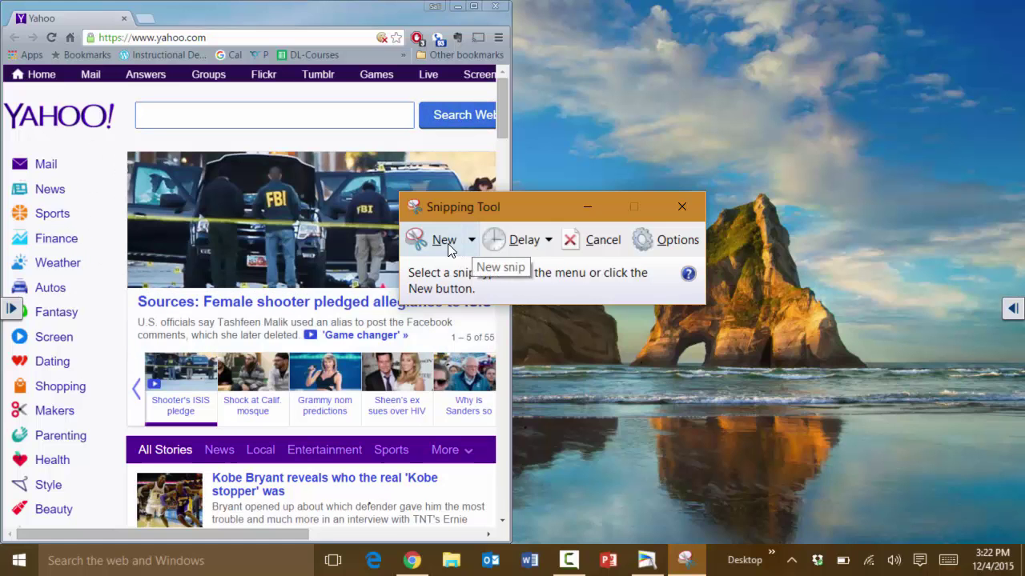
mouse_move(448, 250)
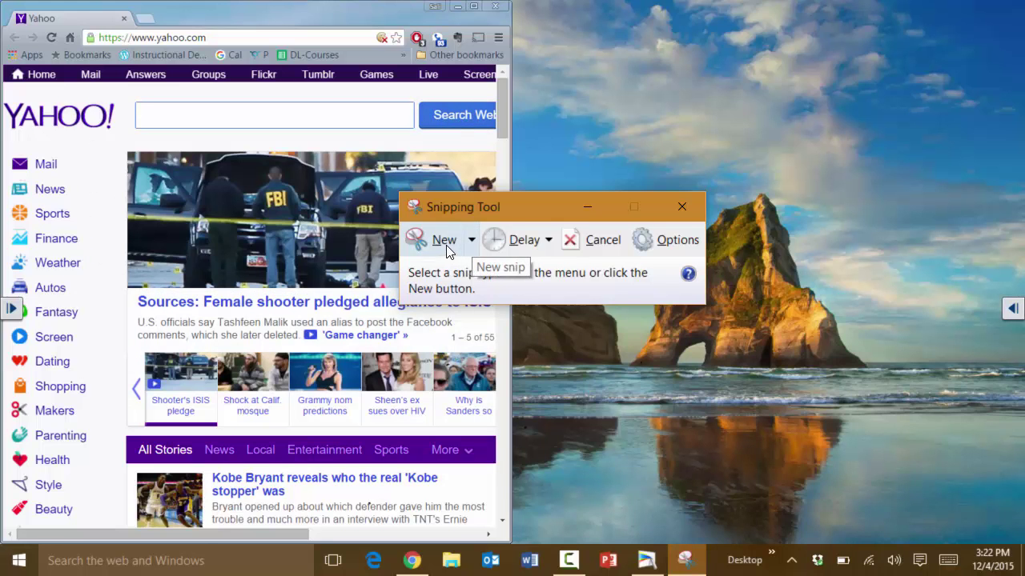
Take a new rectangular snip of the Yahoo logo, search box and news image area.
click(445, 240)
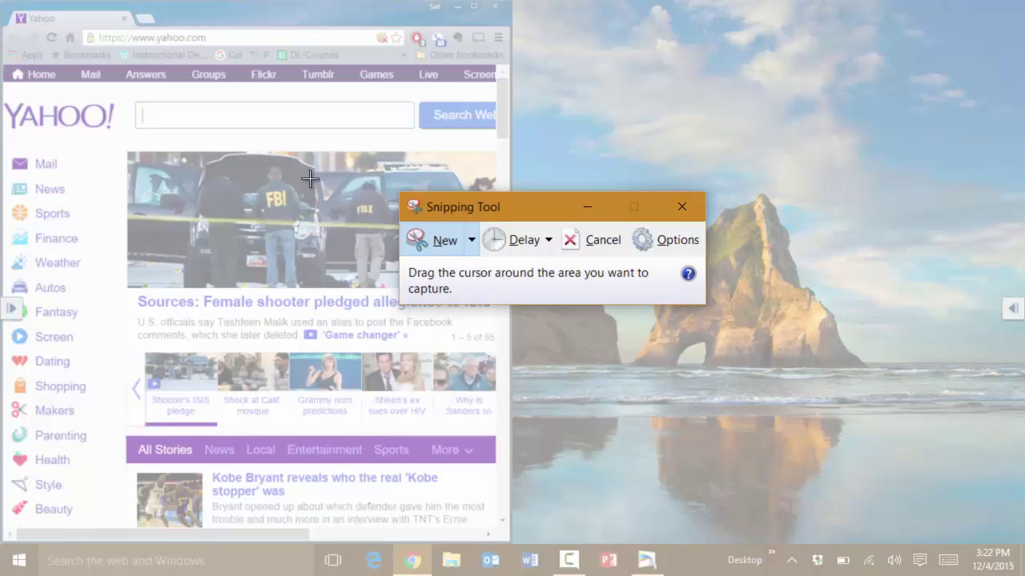
mouse_move(371, 429)
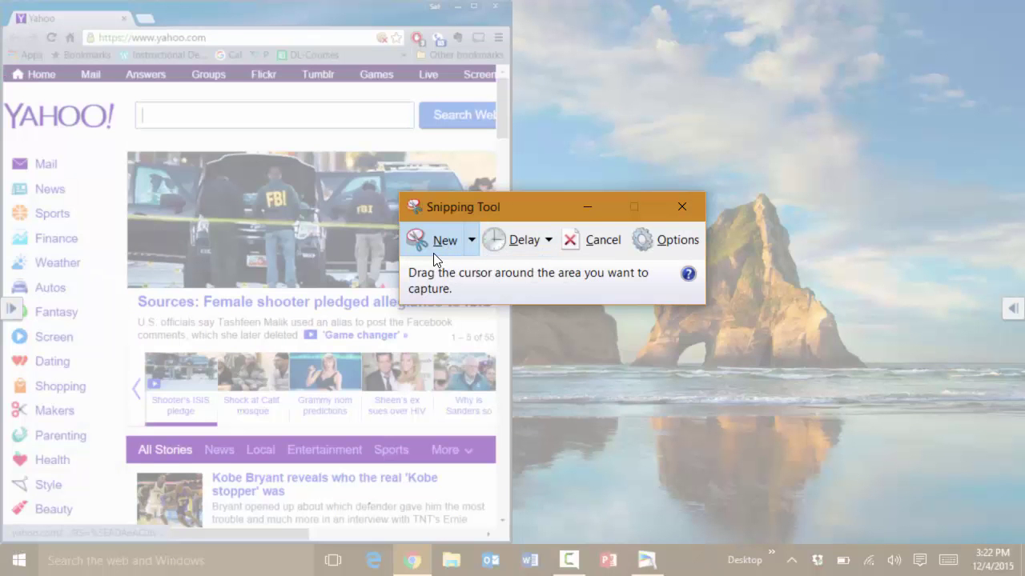
mouse_move(253, 153)
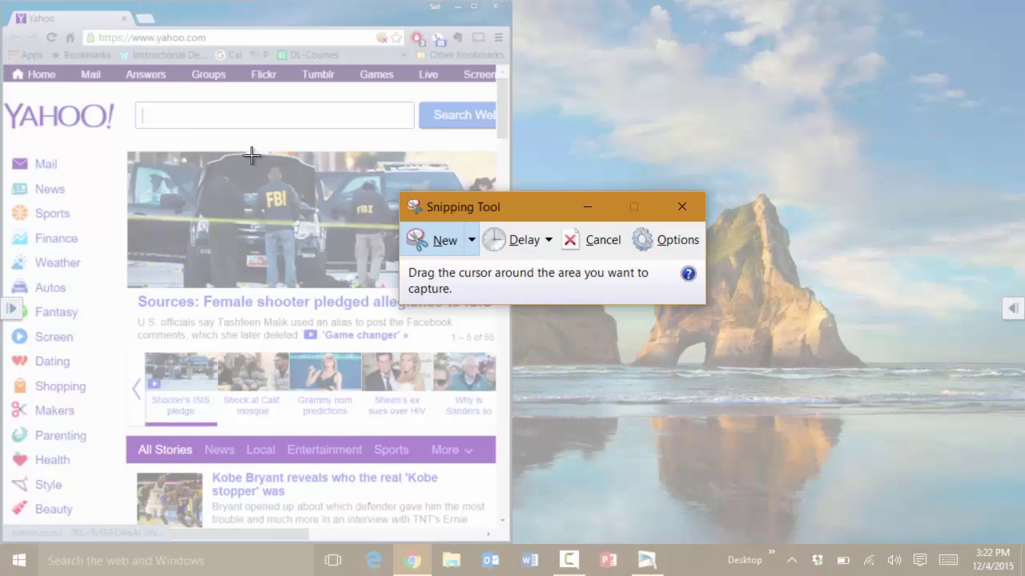
click(445, 240)
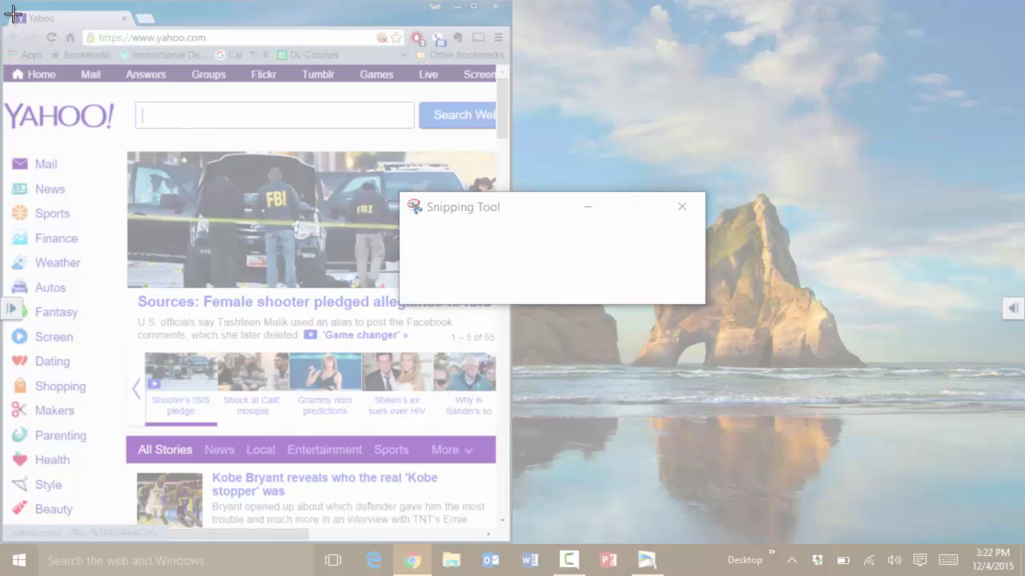
click(435, 240)
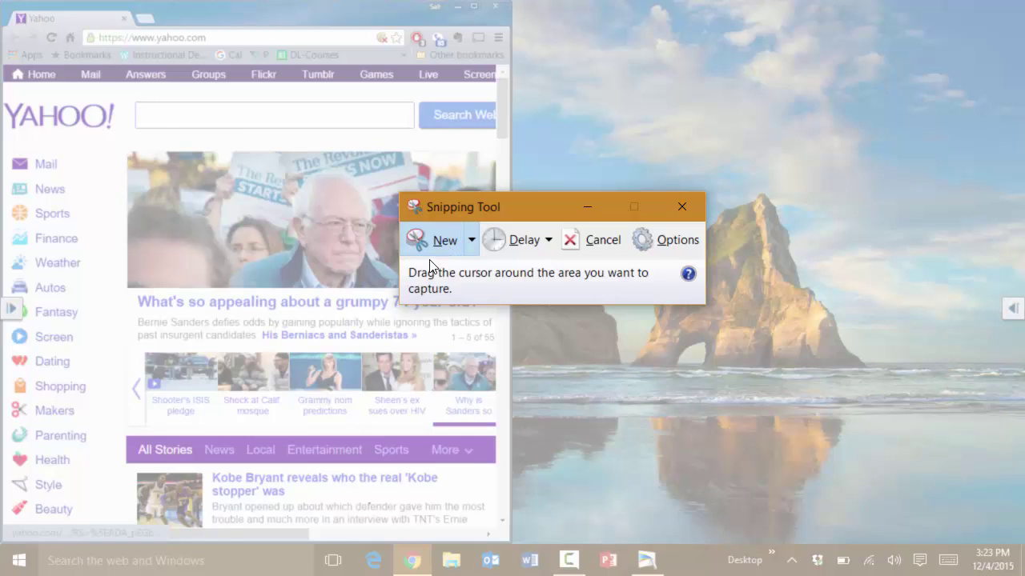
mouse_move(356, 224)
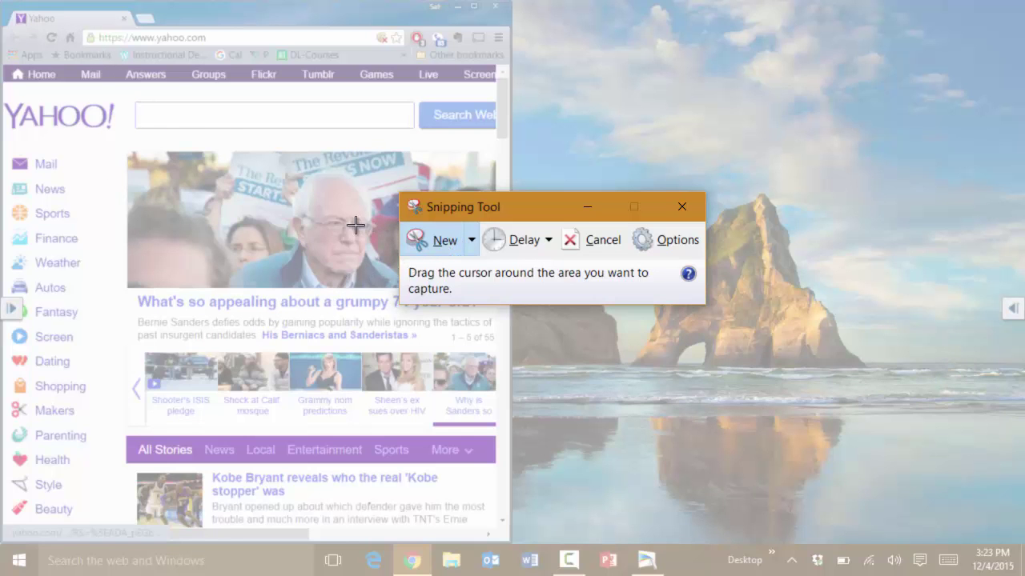
mouse_move(70, 75)
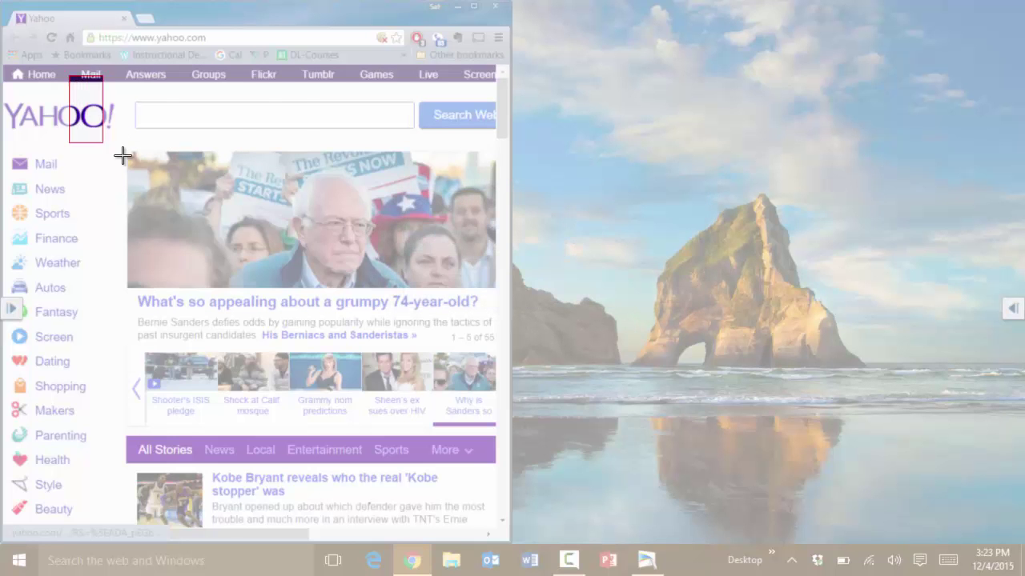
click(685, 560)
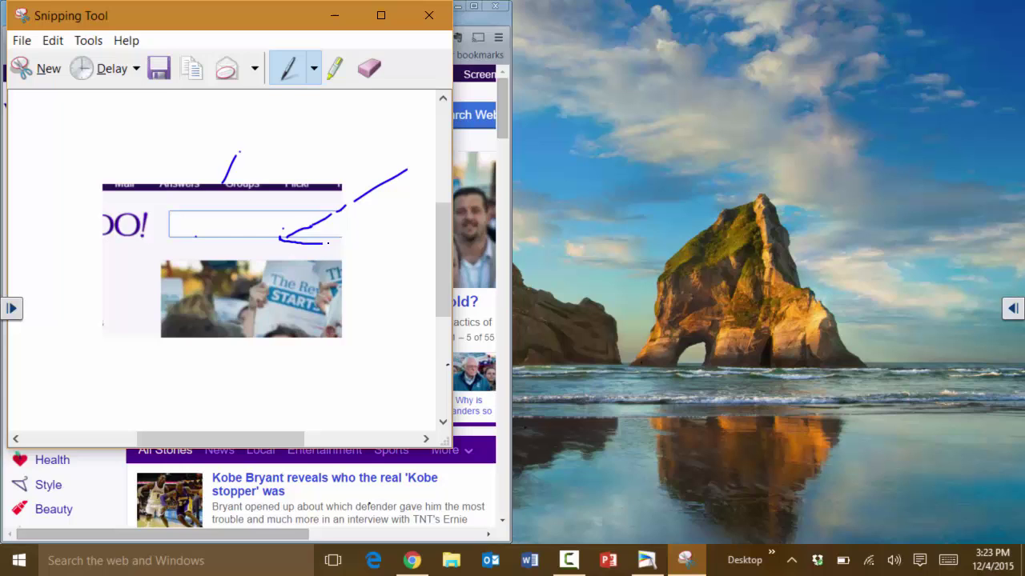
mouse_move(161, 67)
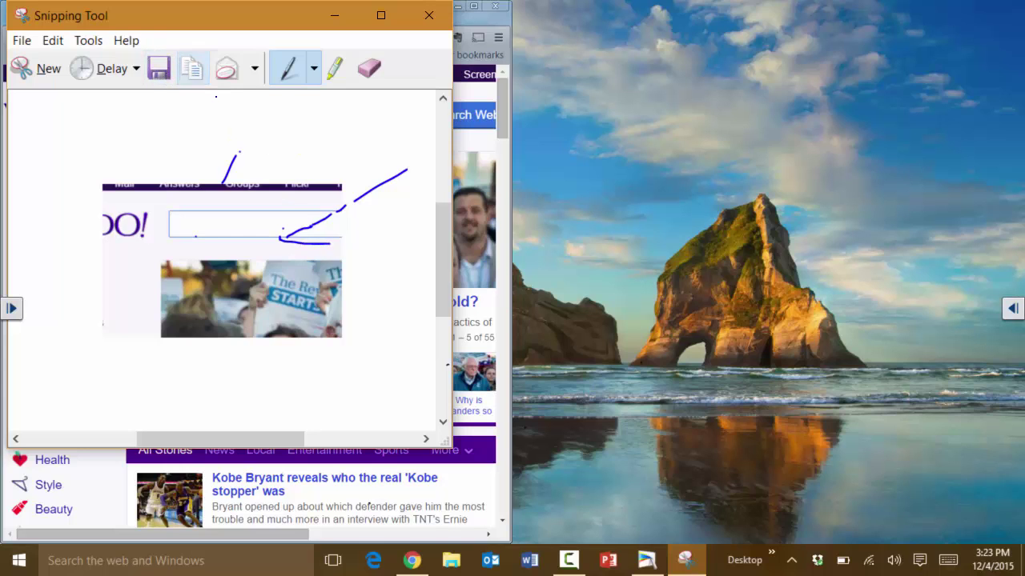
mouse_move(384, 468)
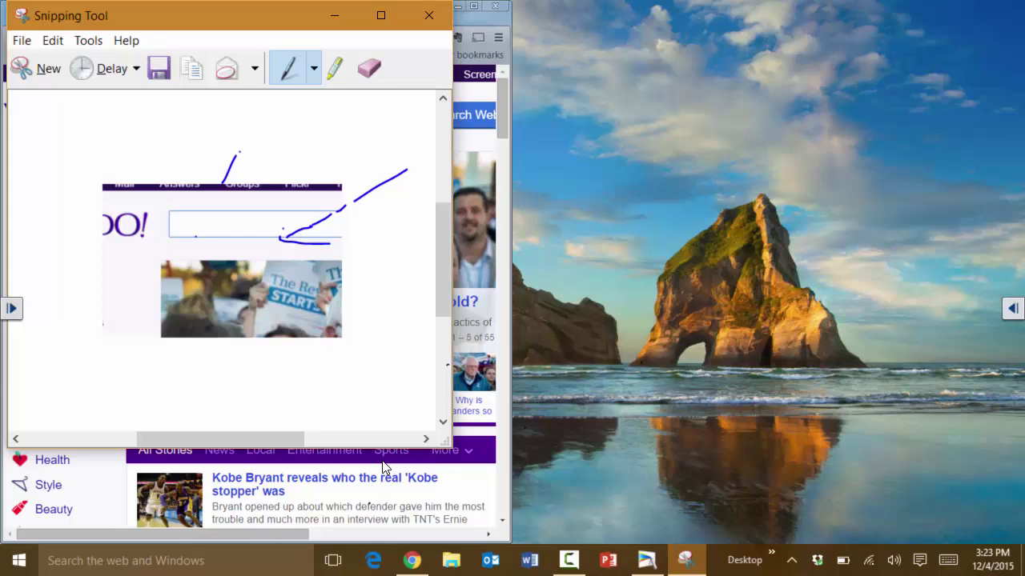
Draw a curved pen stroke around the Yahoo logo and switch to the Eraser.
drag(157, 173, 93, 212)
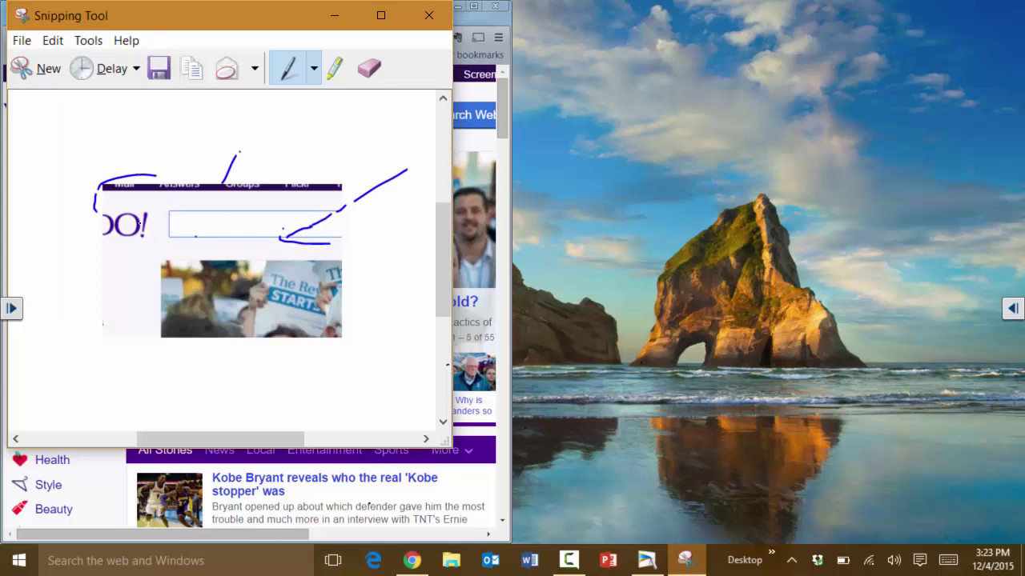
click(368, 68)
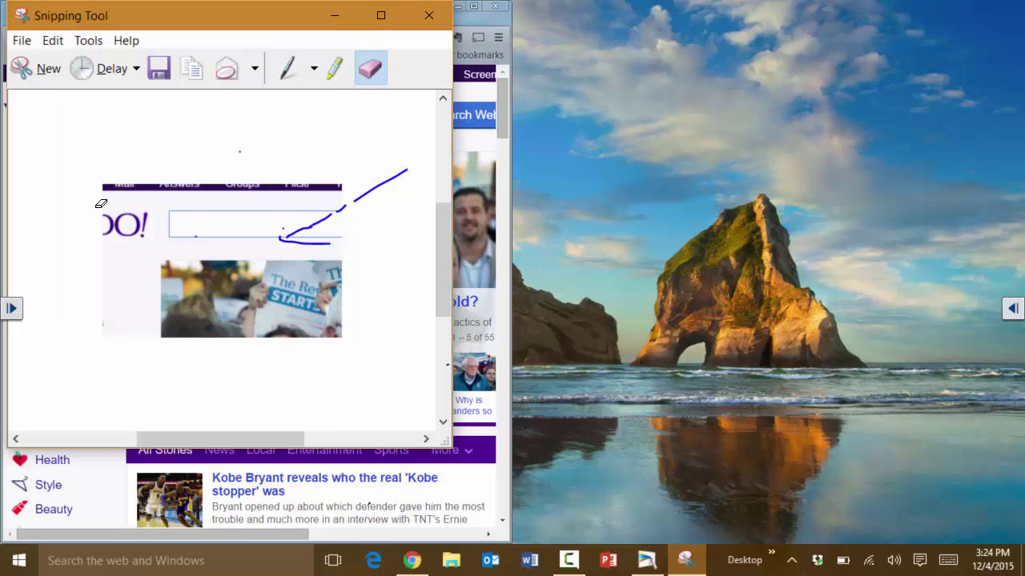